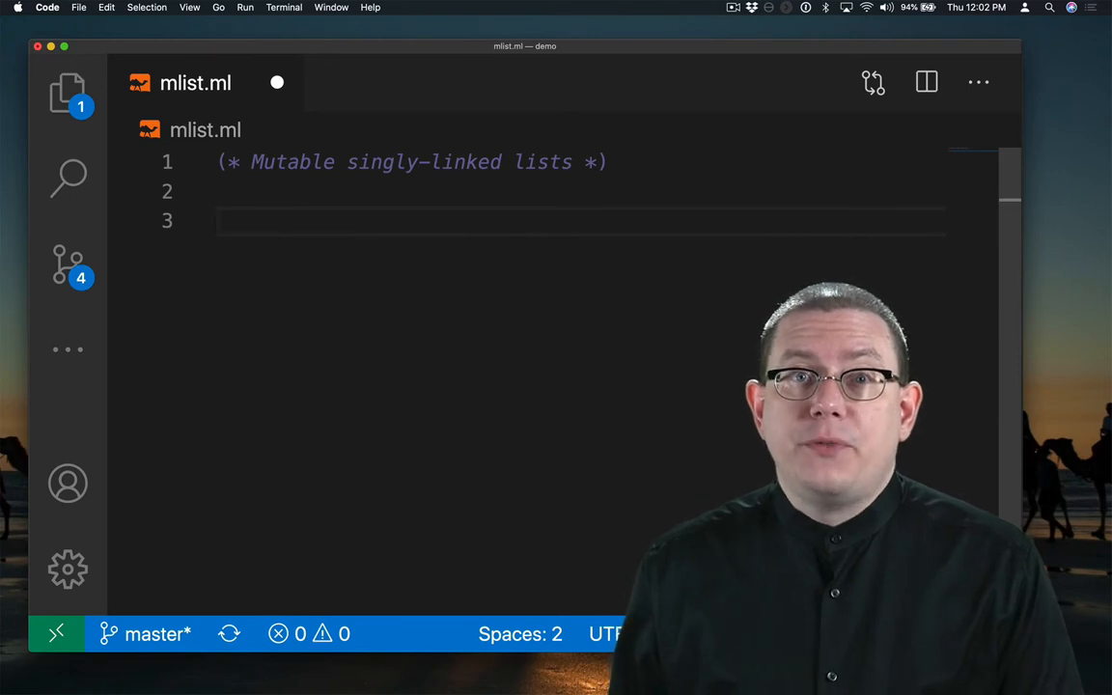
- Write the 'a node record type with value : 'a and next : 'a node fields
text(type 'a node = {)
text(next :)
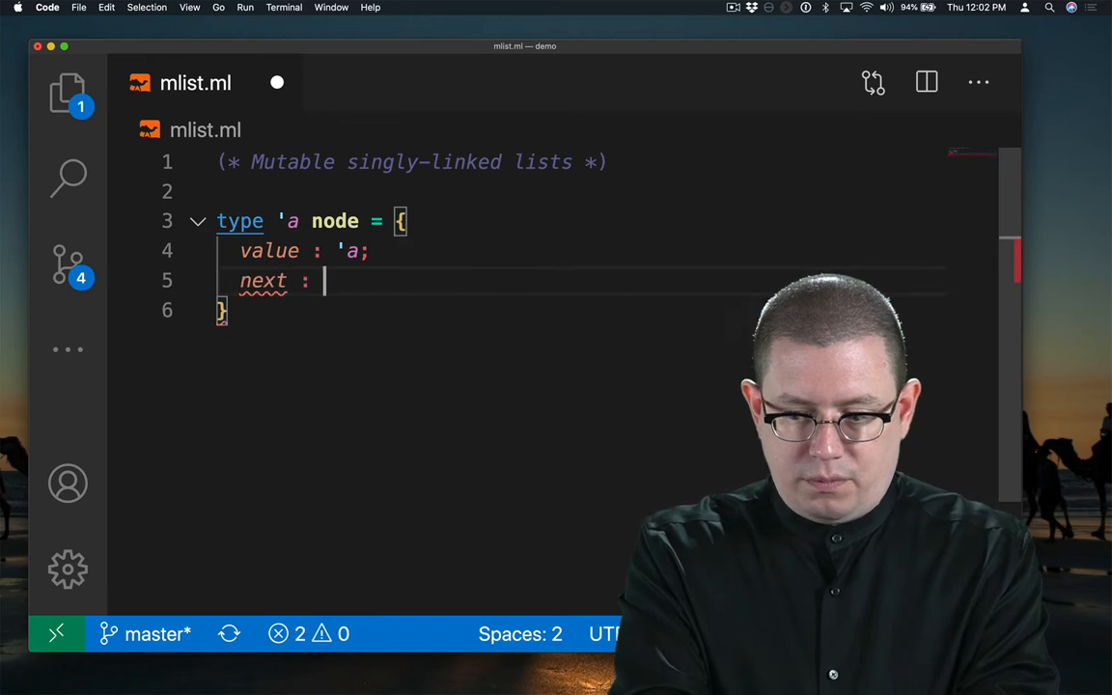
text('a node;)
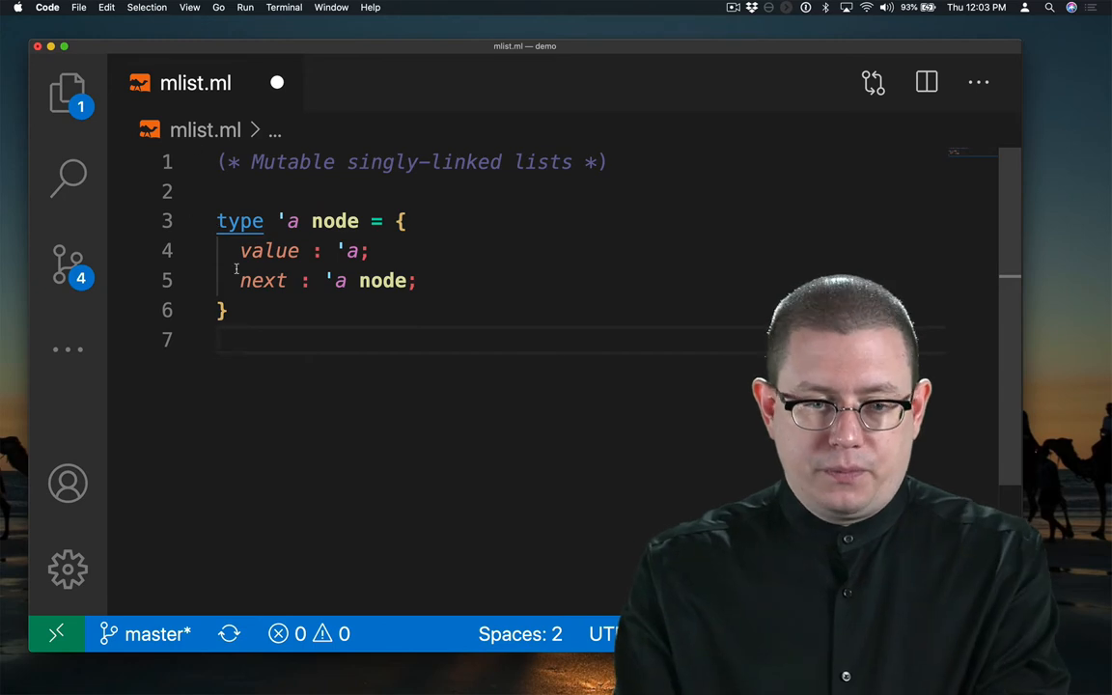
- Change next to a mutable 'a node option field and start an empty doc comment above
text(mutable)
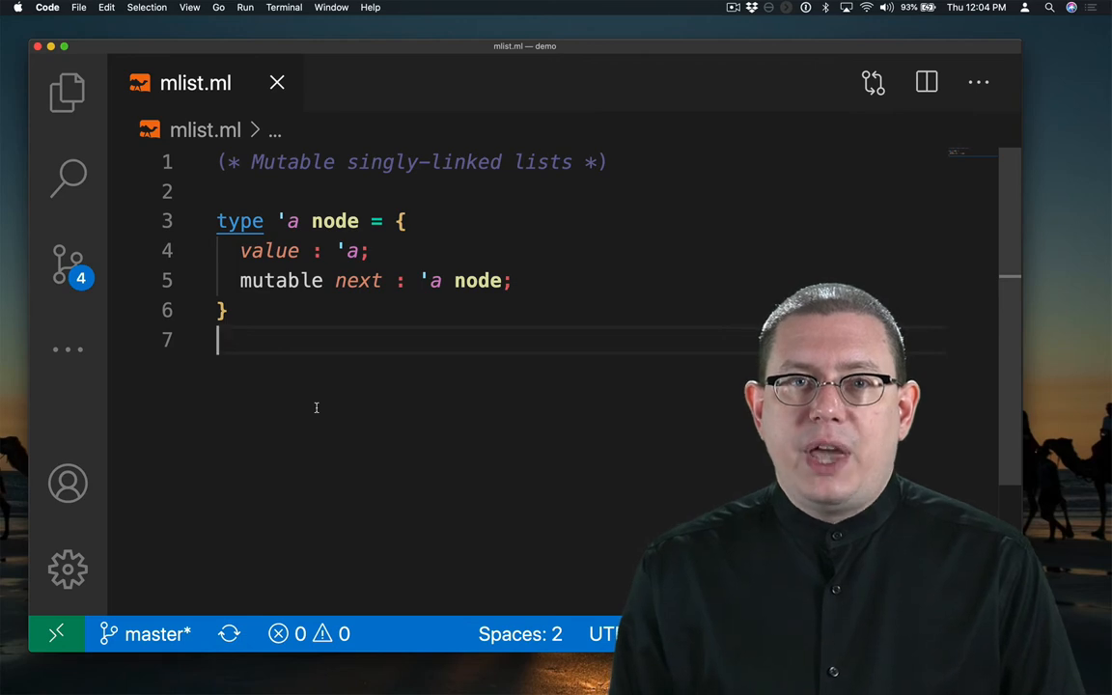
text(option)
text((** *)
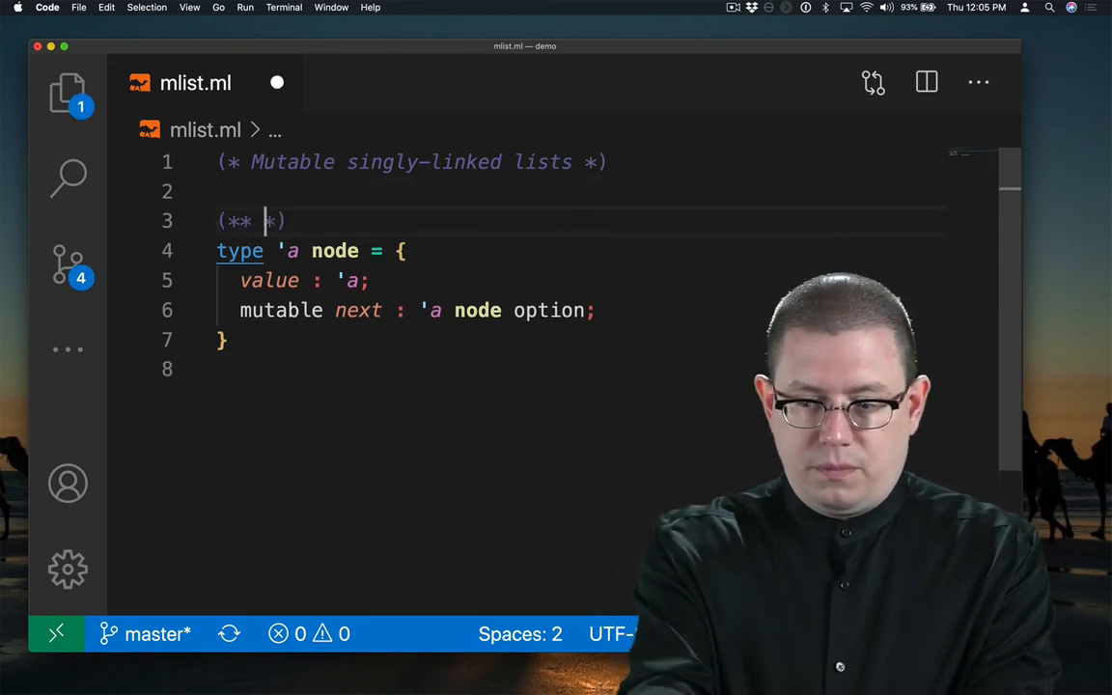
- Describe 'a node as a mutable singly-linked list node, then add 'a mlist with mutable first
text(An ['a node] is a node of a mutable singly-linked list.)
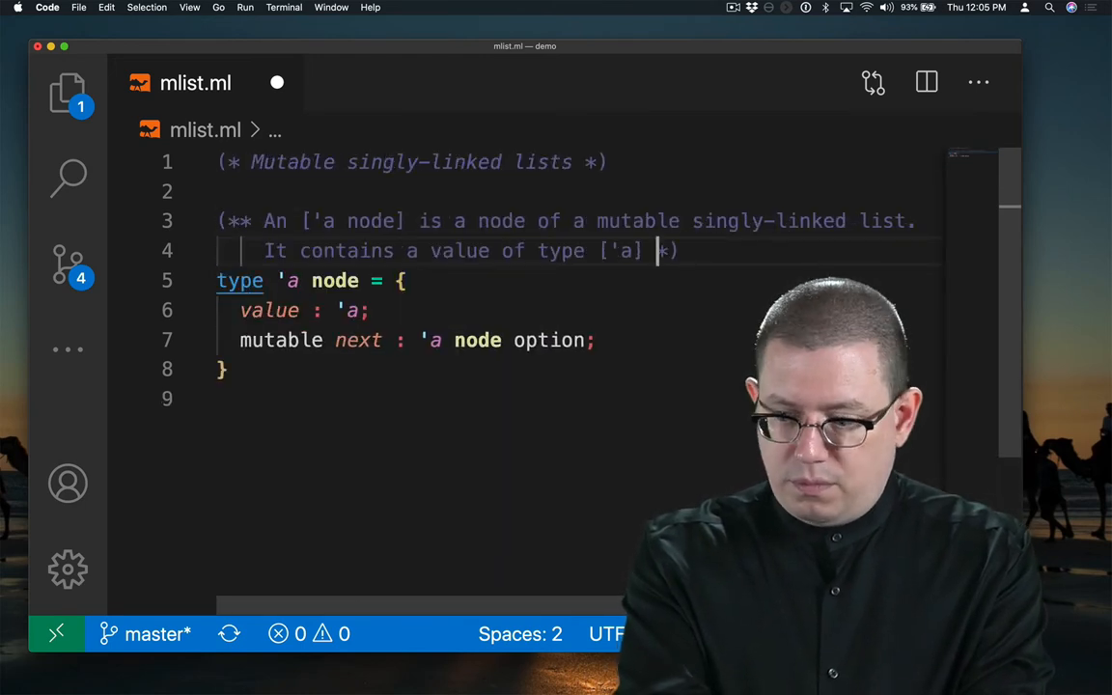
text(and optionally has)
text(mutable first : 'a node;)
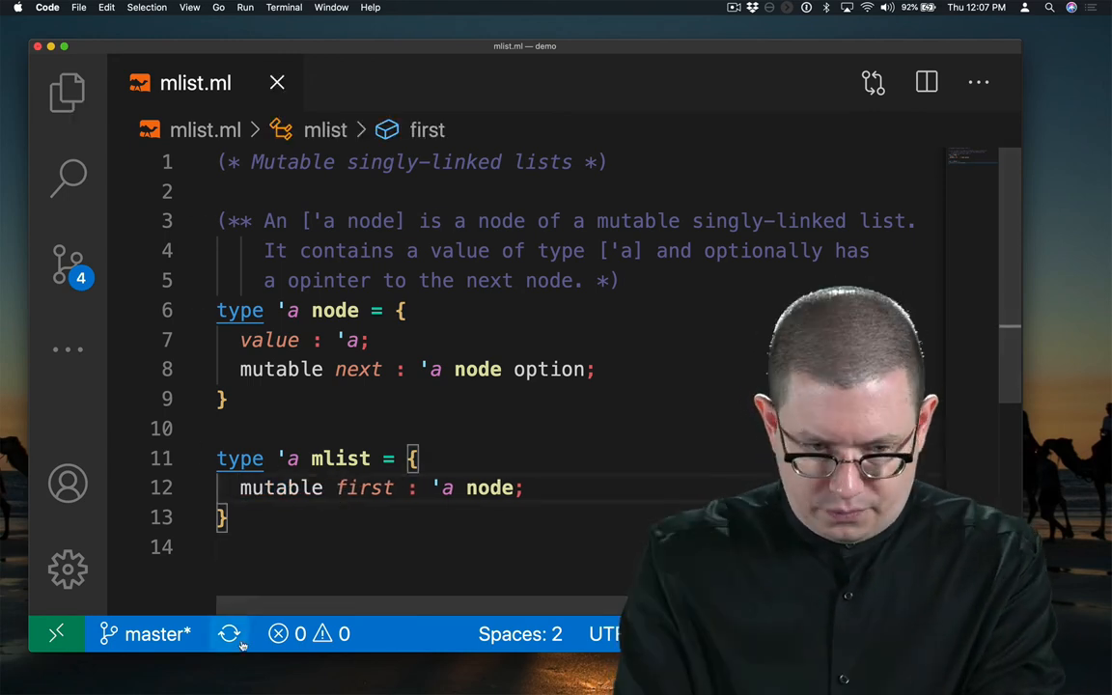
- Make first an 'a node option and document 'a mlist as a mutable singly-linked list
click(267, 549)
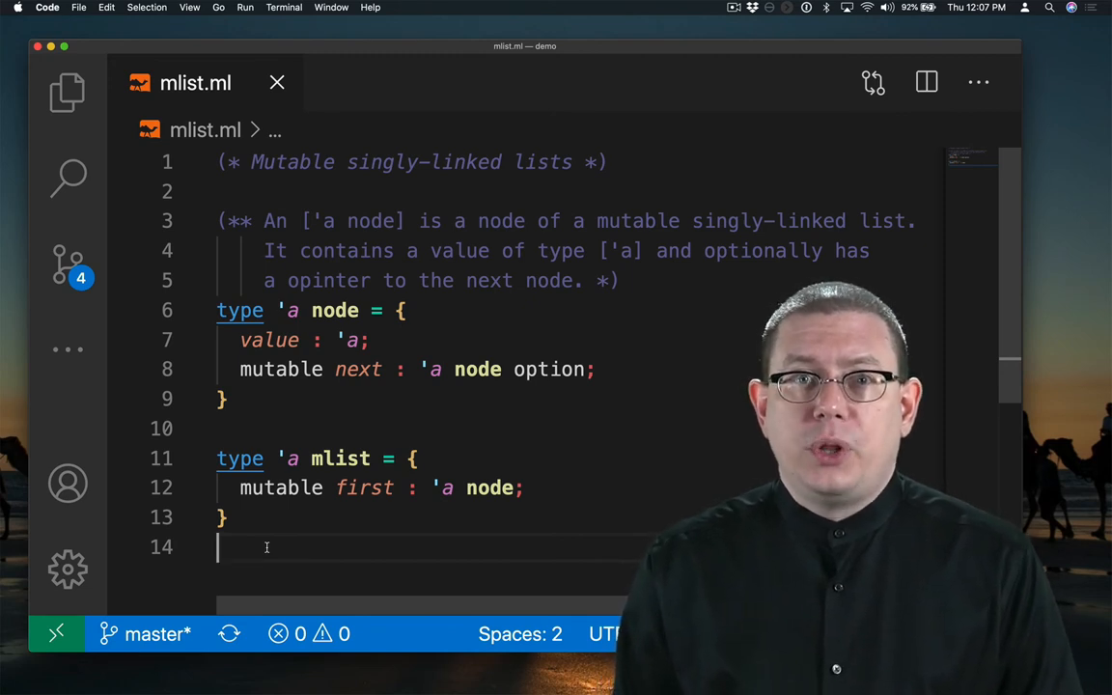
text(option)
text((** An ['a mlist] *)
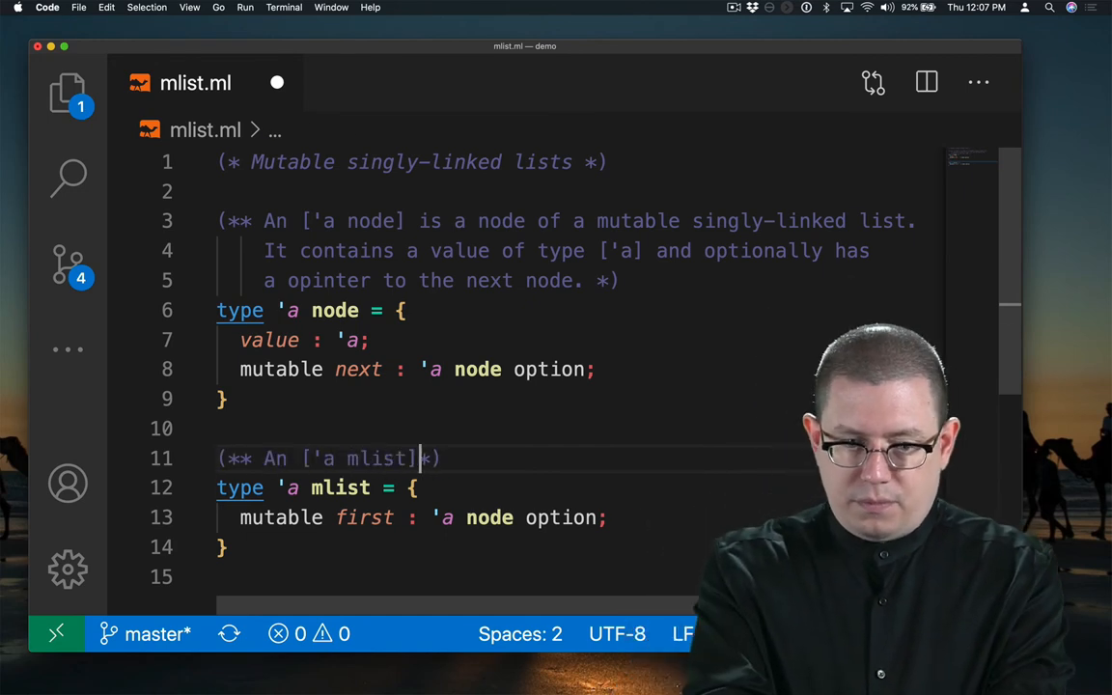
text(is a mutable singly-linked list with)
text(elements of type ['a]. *))
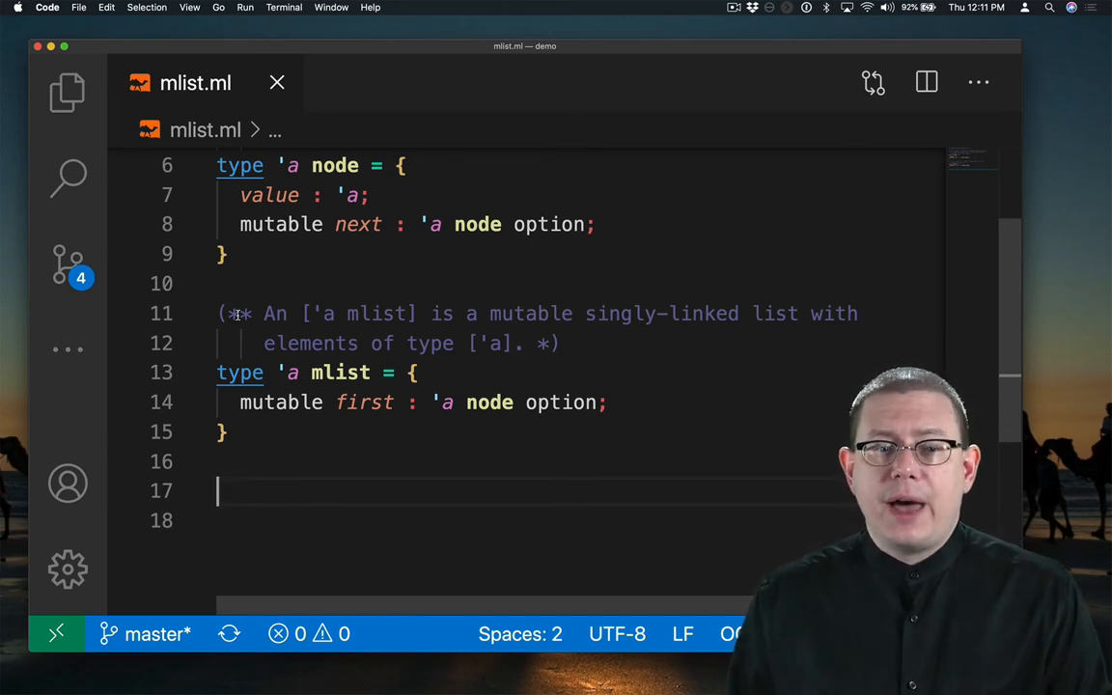
- Add create_node v and singleton v functions, with an empty doc comment above create_node
text(let singleton v = {)
text(first = Some (create_node v)
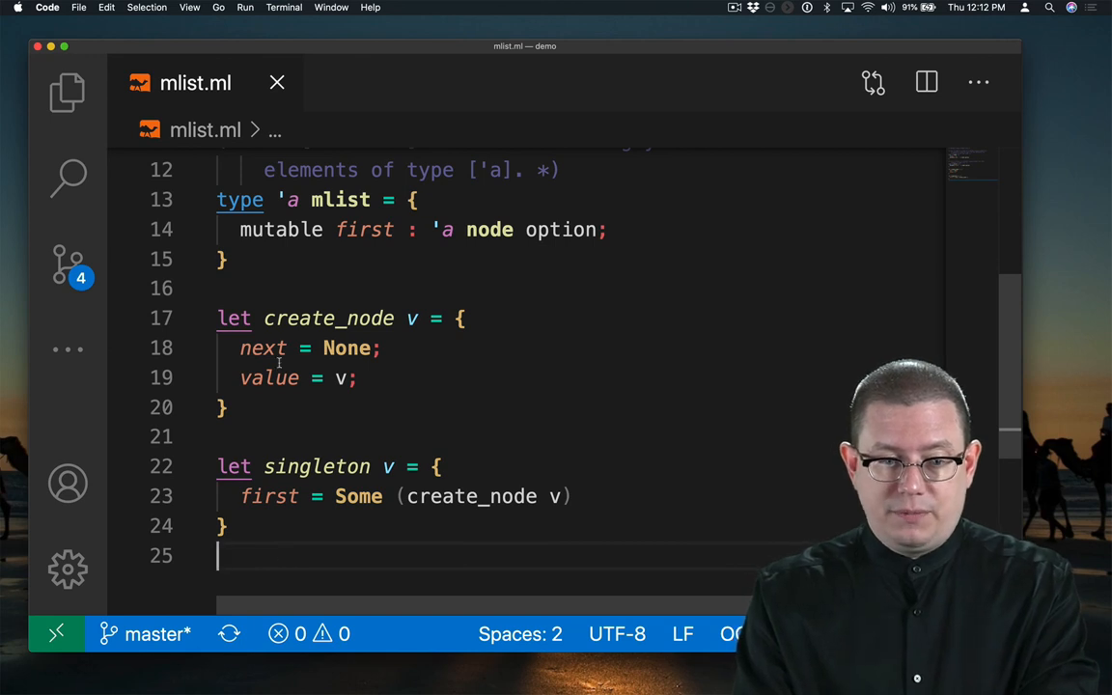
text((** *))
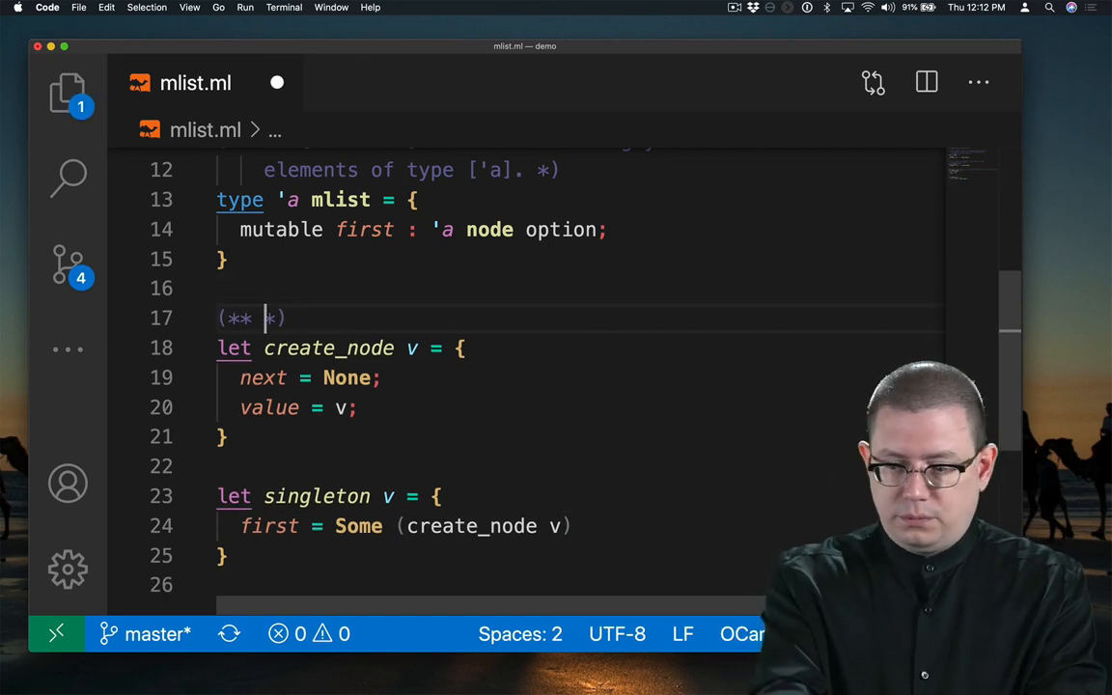